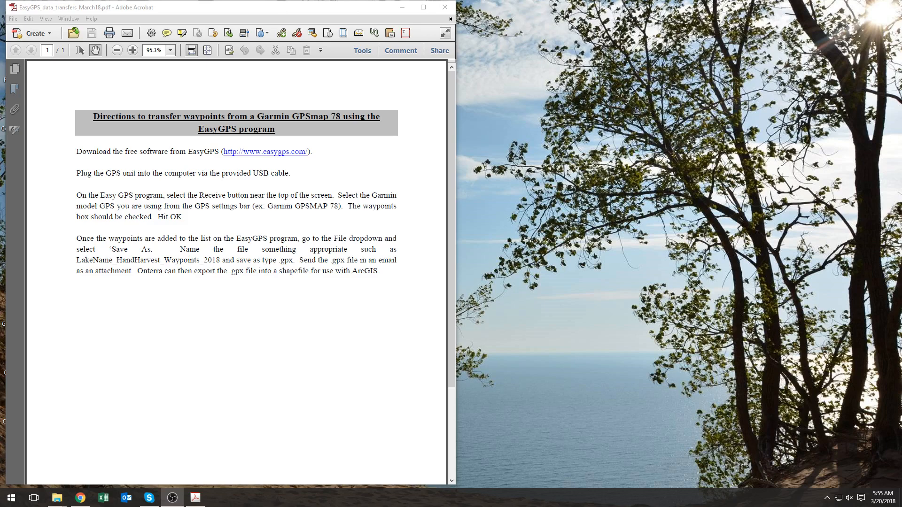
mouse_move(365, 346)
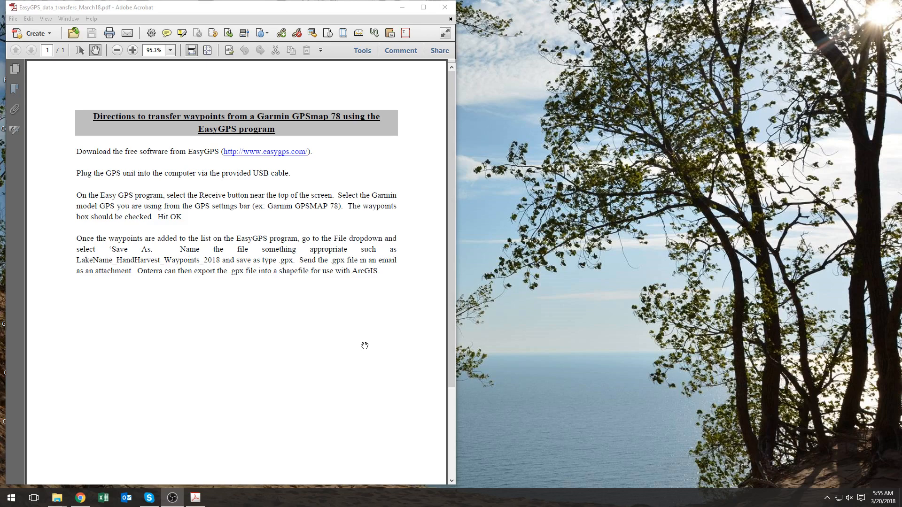
mouse_move(372, 348)
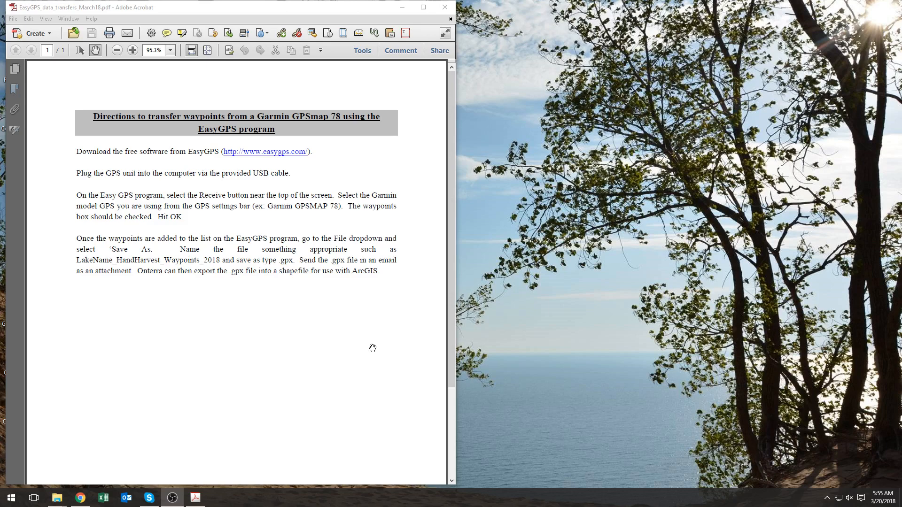
mouse_move(293, 203)
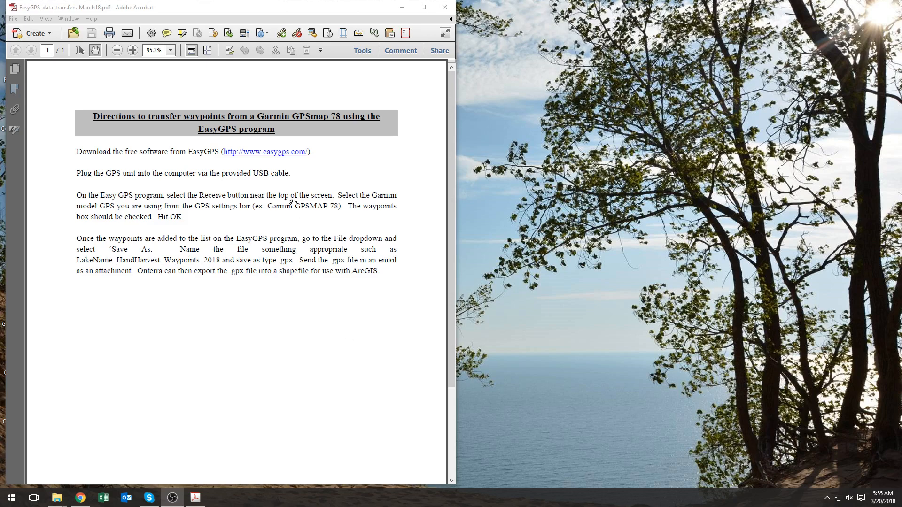
mouse_move(268, 159)
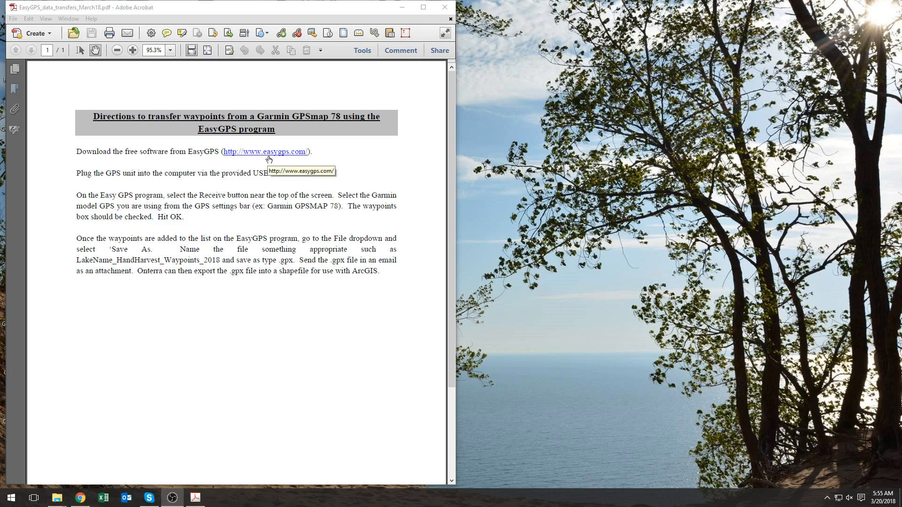
mouse_move(268, 159)
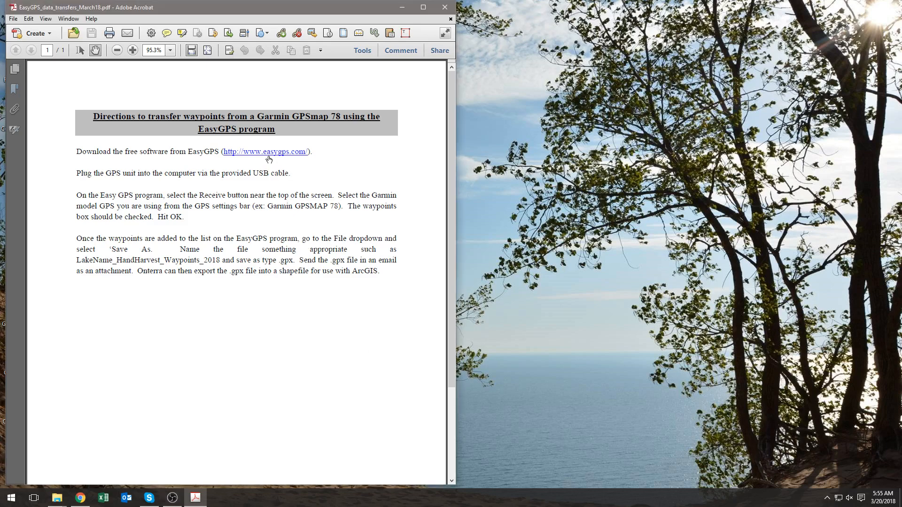
Step: Go from the easygps.com link to the EasyGPS free software download page
left_click(265, 152)
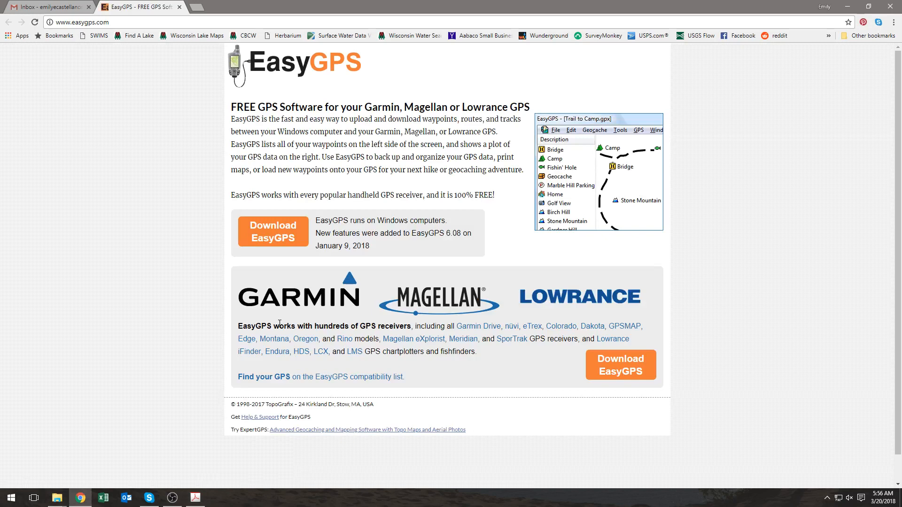
left_click(273, 232)
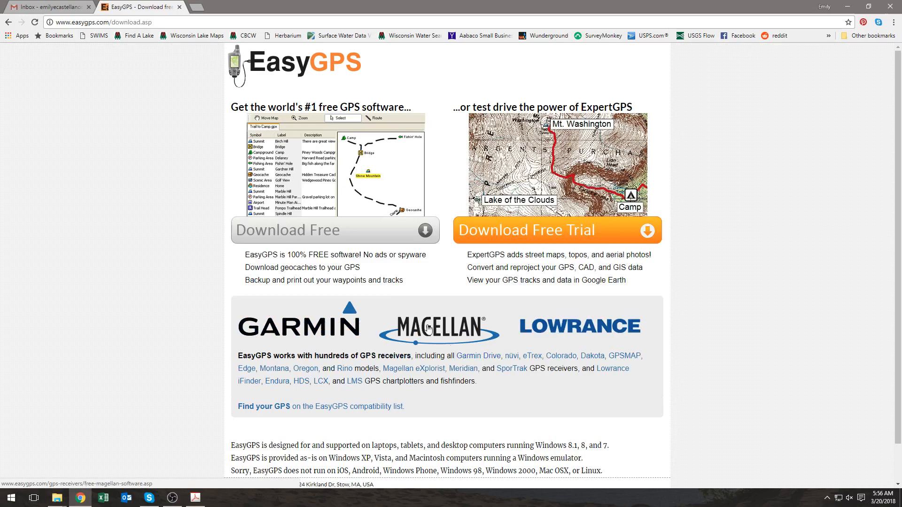
mouse_move(518, 234)
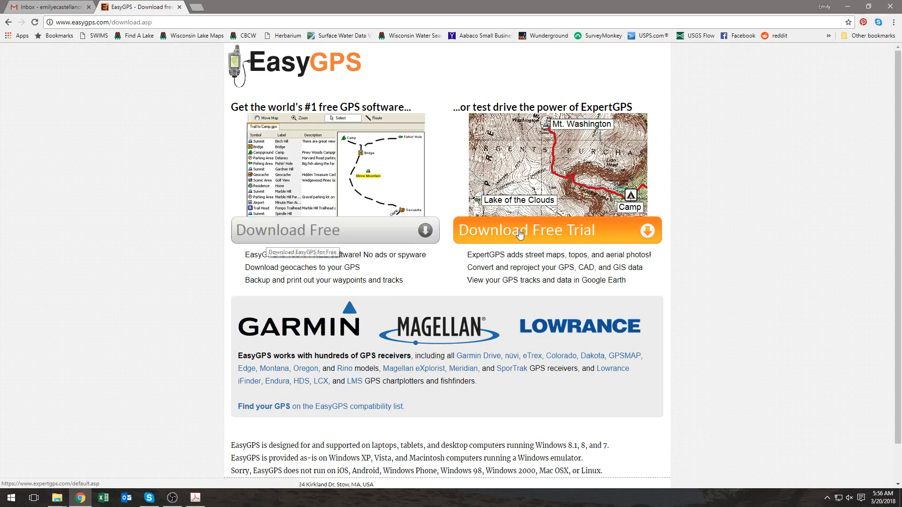
mouse_move(296, 334)
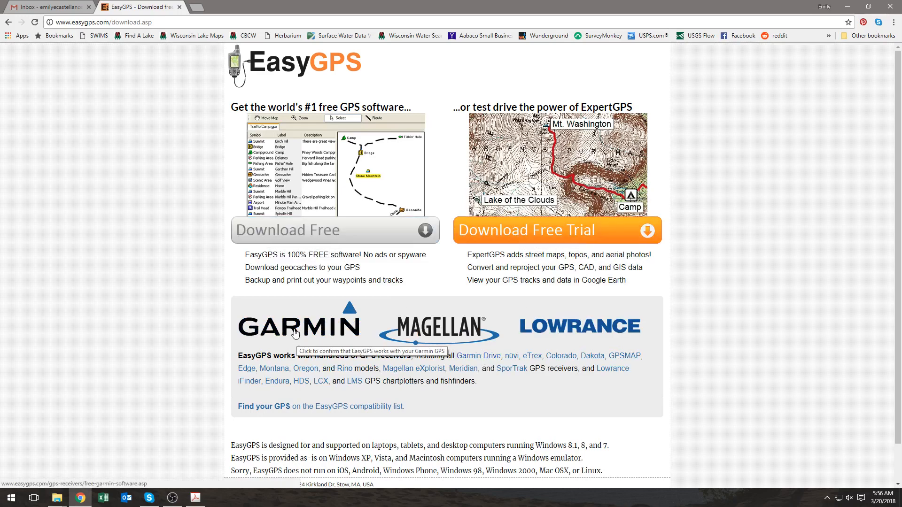
mouse_move(335, 414)
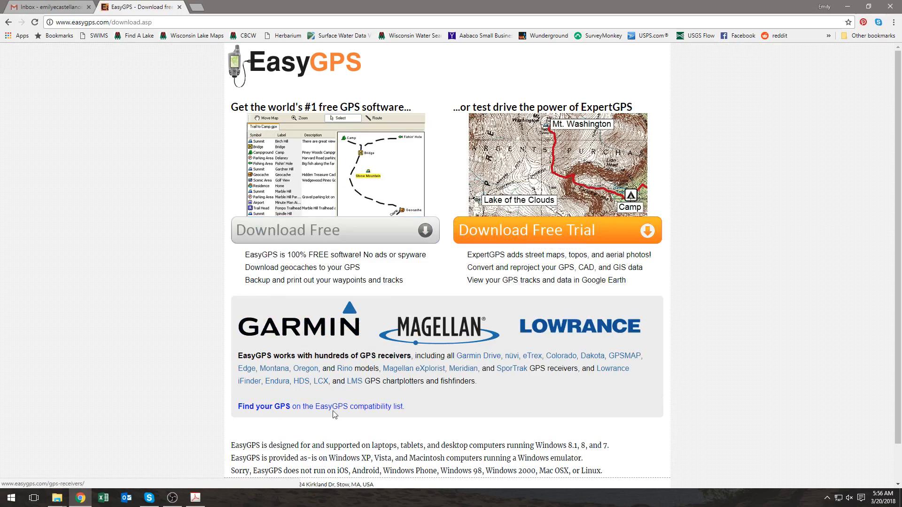
Step: Bring the waypoint transfer directions PDF back into view
left_click(195, 498)
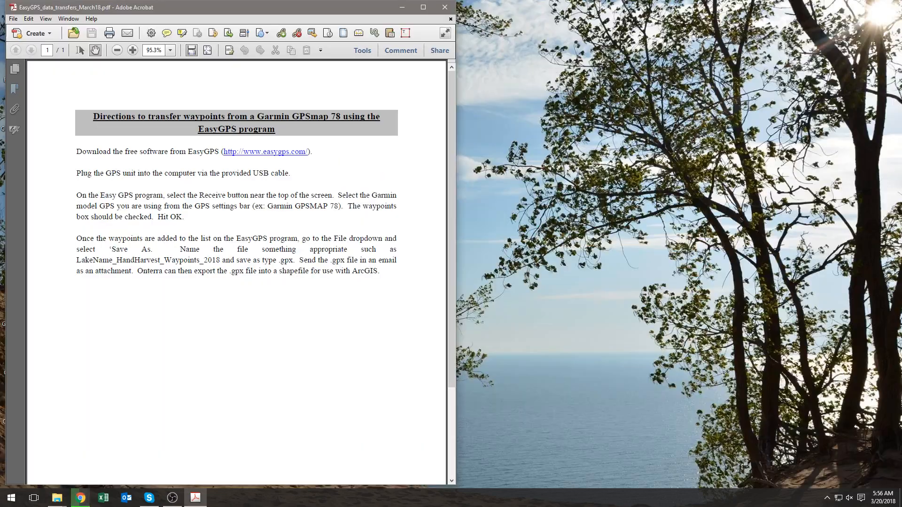
mouse_move(159, 181)
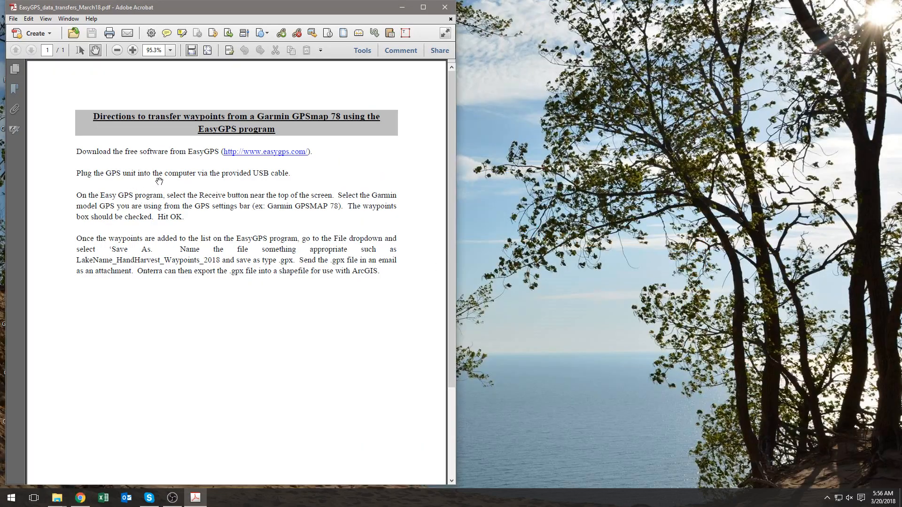
mouse_move(227, 179)
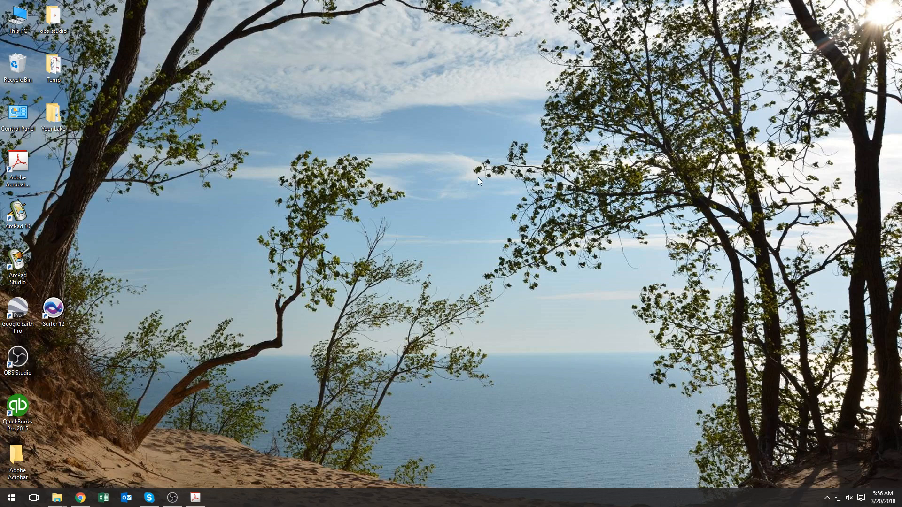
mouse_move(123, 129)
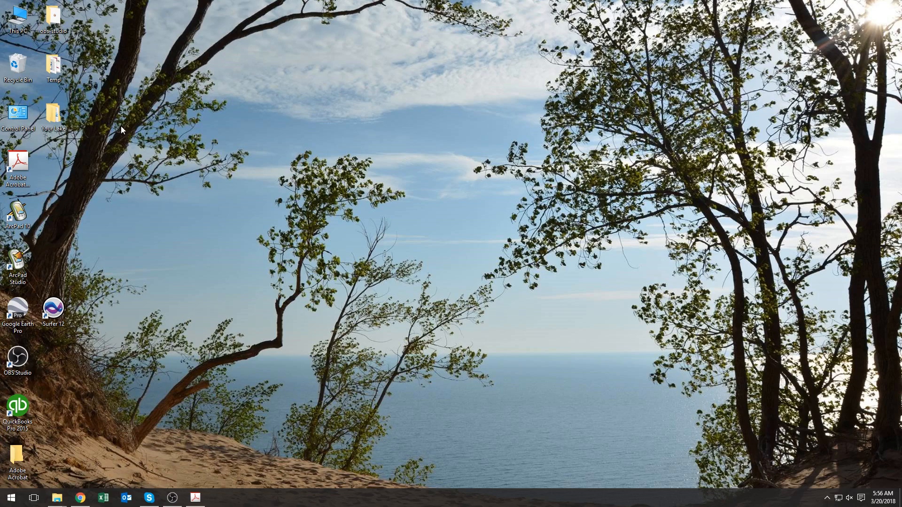
mouse_move(109, 119)
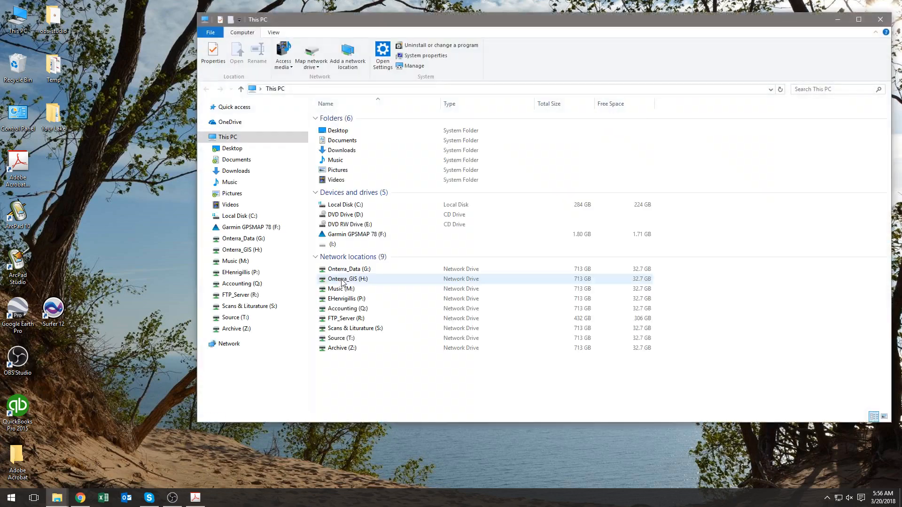
Step: Launch the downloaded SetupEasyGPS.exe installer from the Downloads folder
left_click(236, 170)
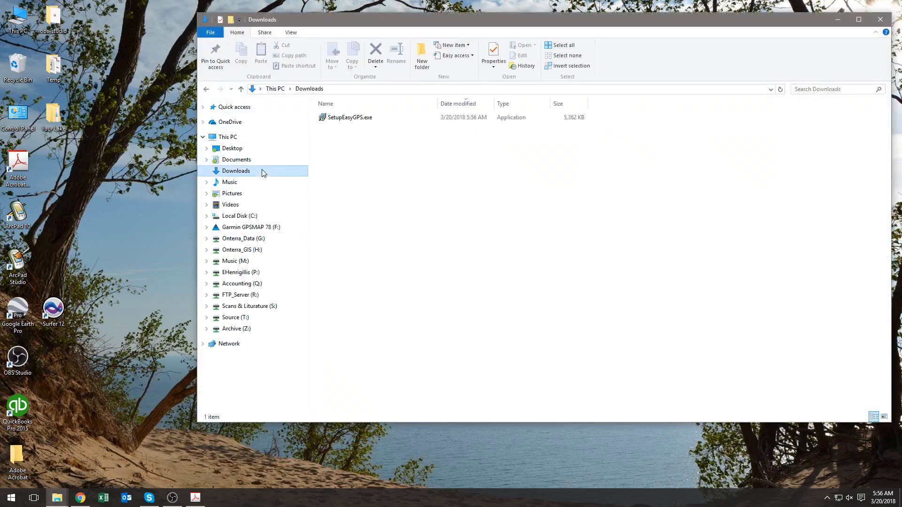
mouse_move(347, 127)
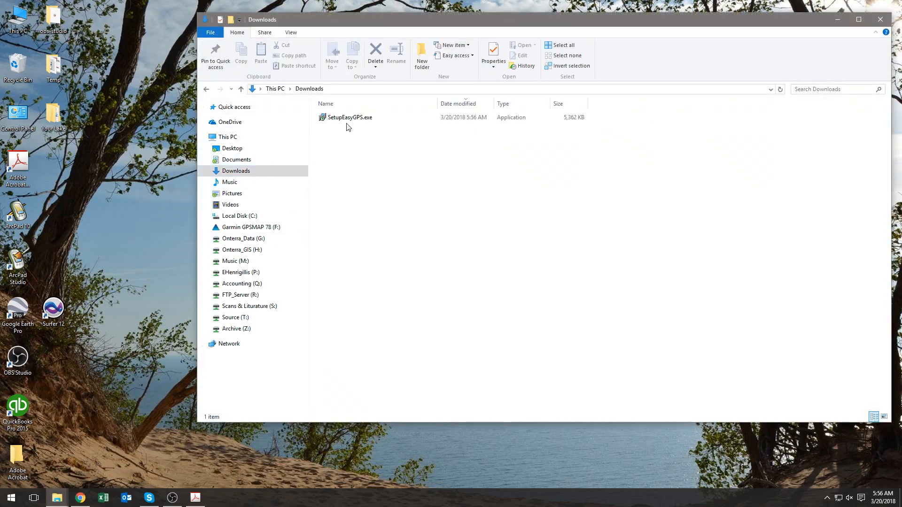
left_click(350, 117)
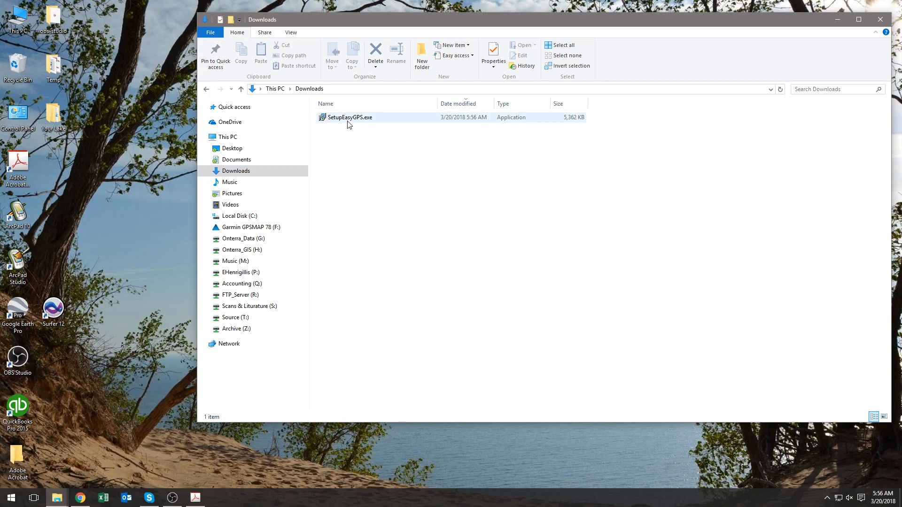
double_click(349, 117)
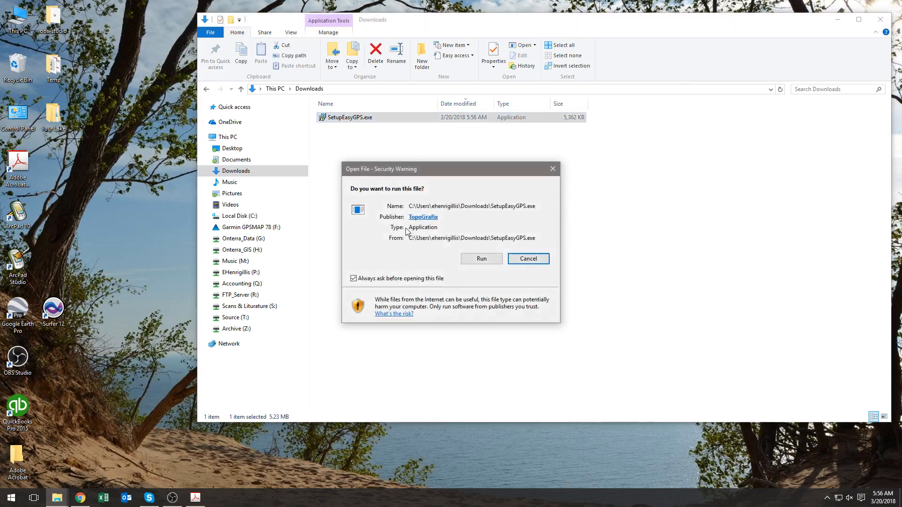
Step: Run the installer, complete the setup wizard and finish with EasyGPS launched
left_click(481, 258)
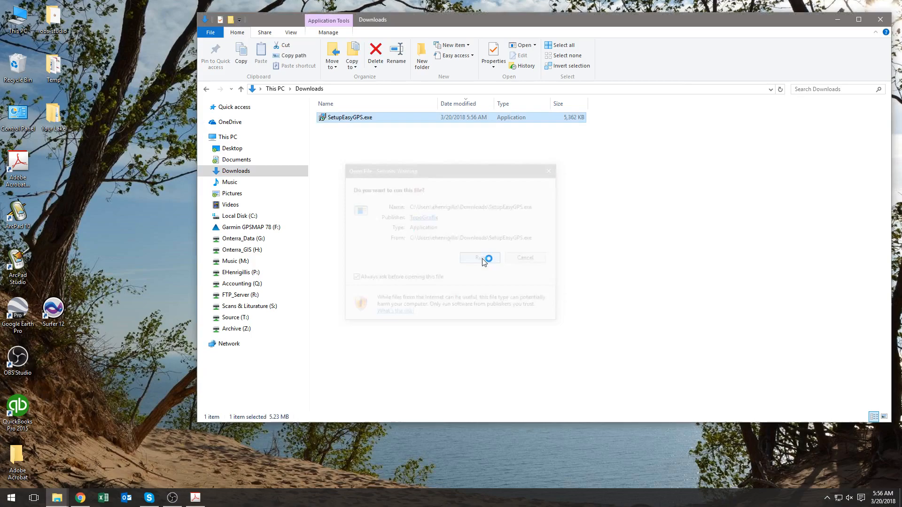
left_click(479, 258)
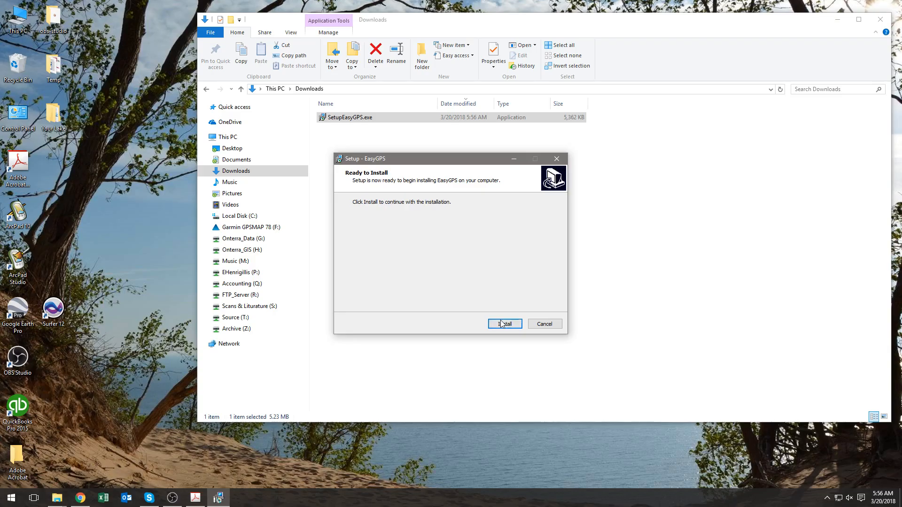
left_click(505, 323)
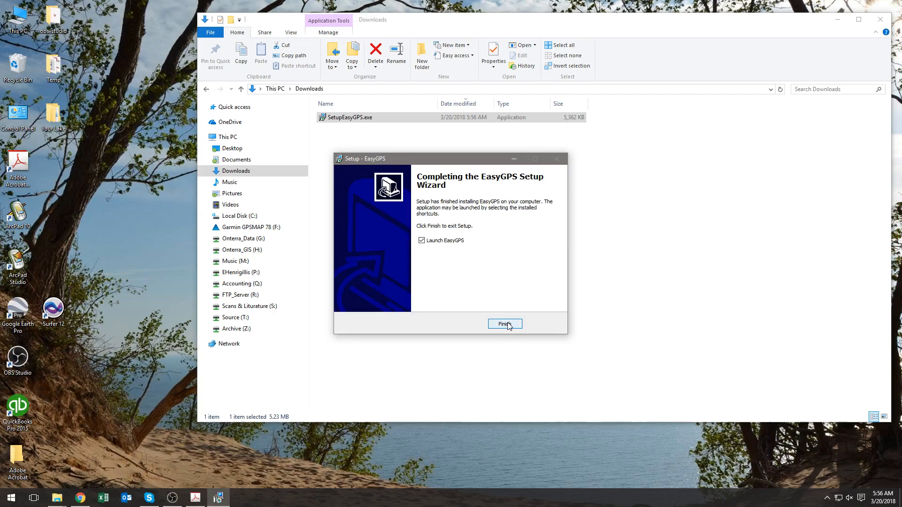
left_click(505, 325)
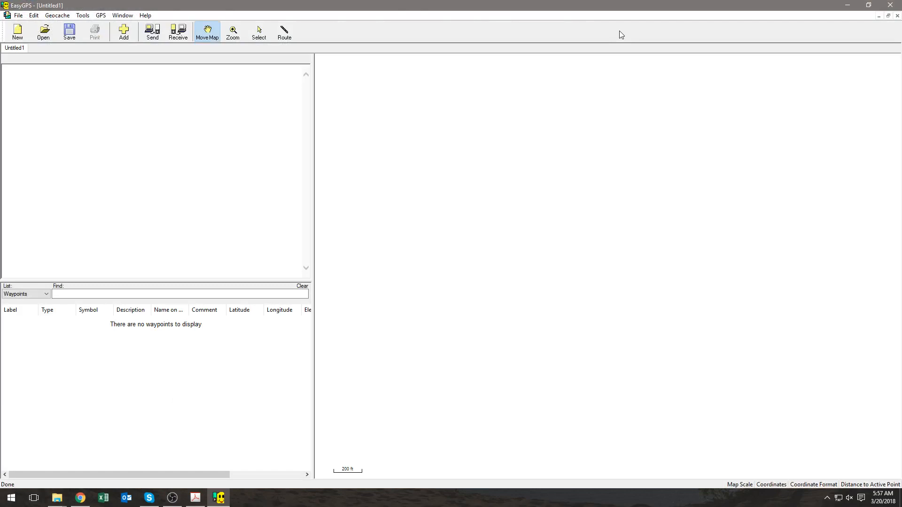
left_click(217, 498)
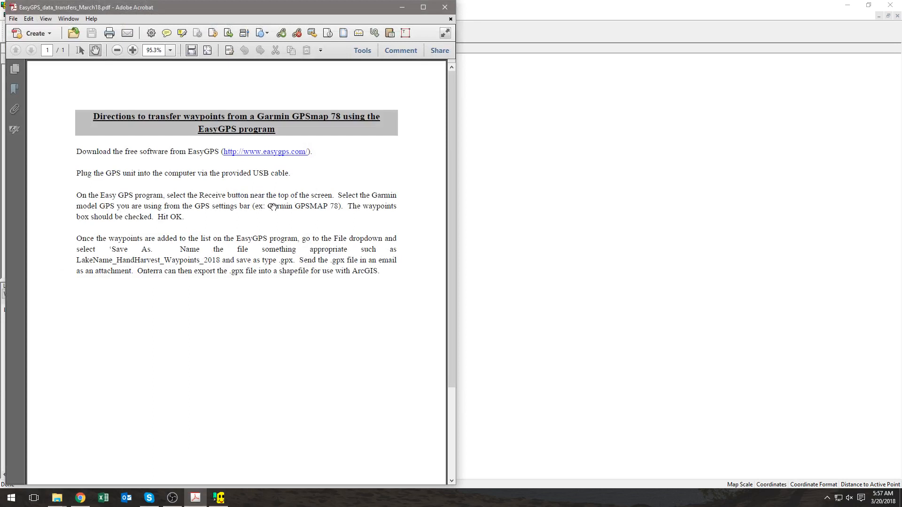
left_click(217, 498)
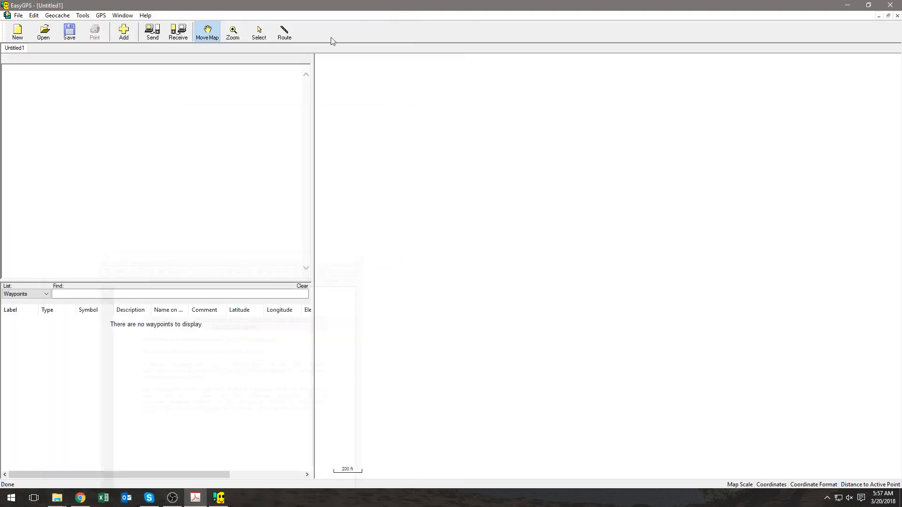
left_click(178, 32)
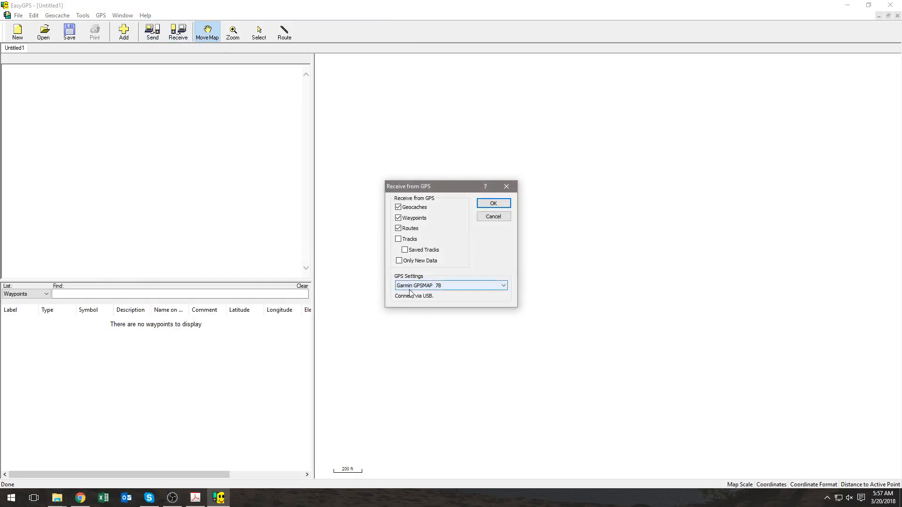
mouse_move(420, 295)
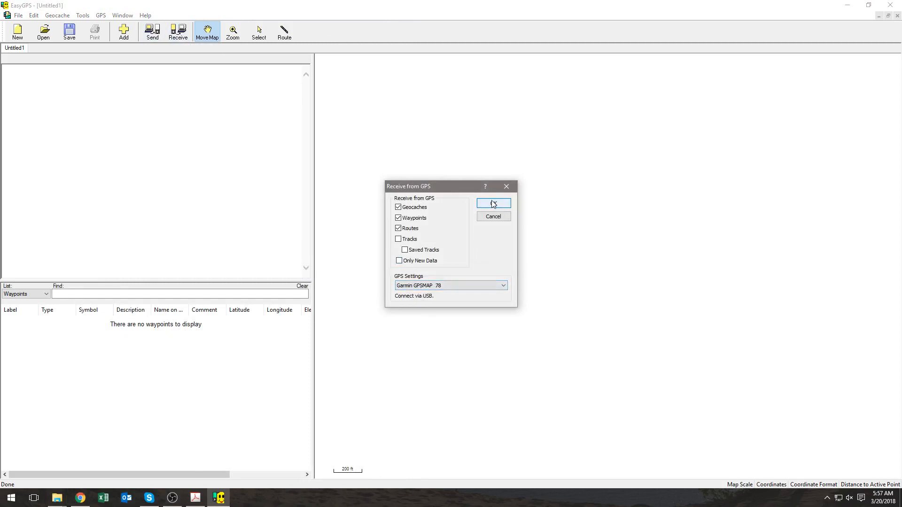
Step: Receive geocaches, waypoints and routes from the Garmin GPSMAP 78
left_click(494, 204)
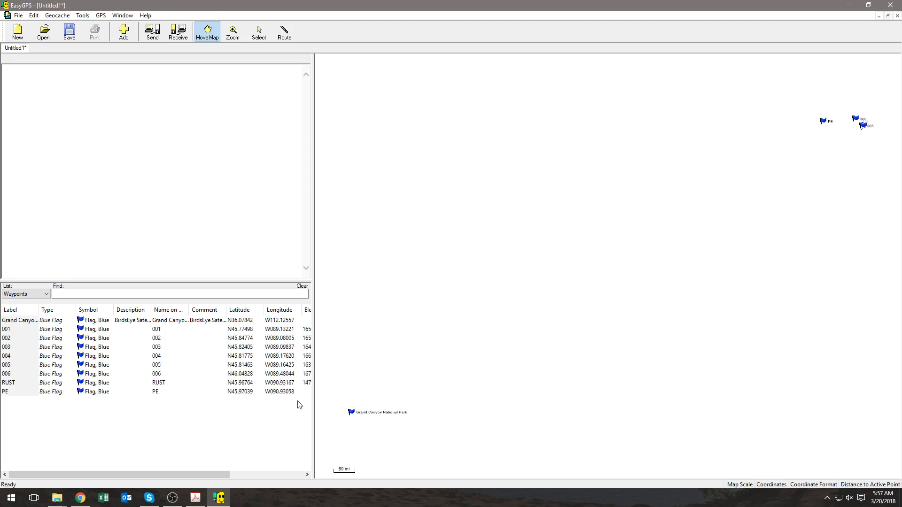
mouse_move(3, 418)
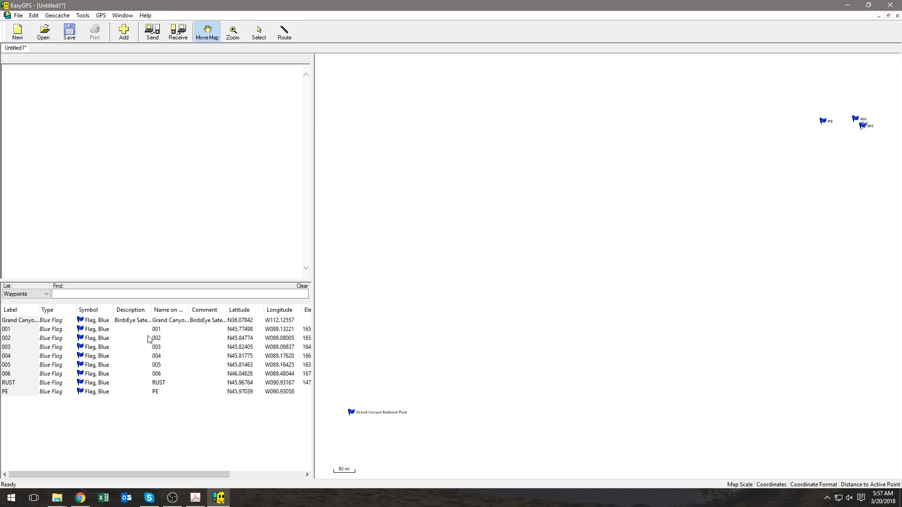
mouse_move(290, 383)
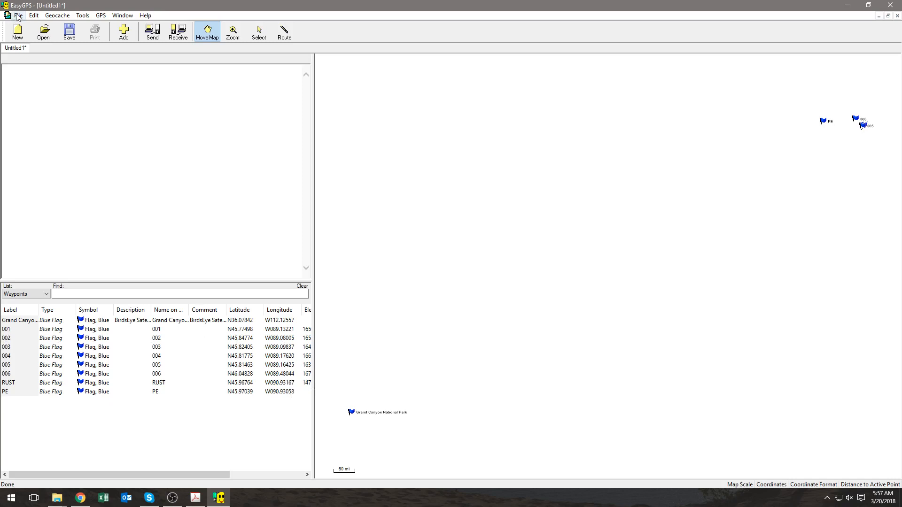
Step: Choose Save As from the File menu for the received waypoints
left_click(19, 15)
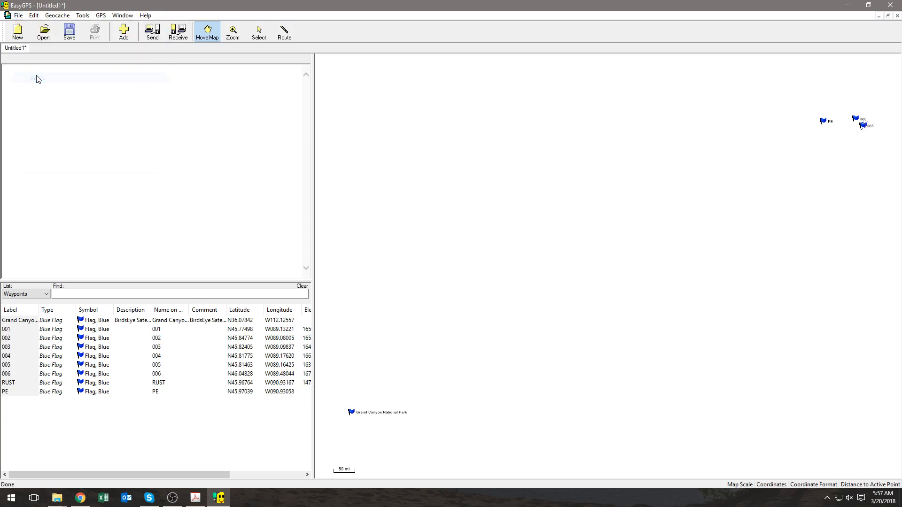
left_click(68, 31)
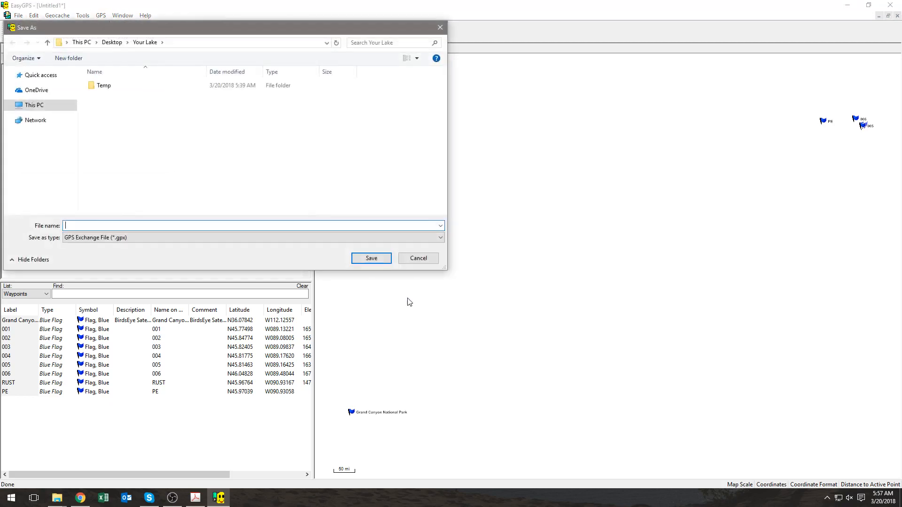
left_click(26, 105)
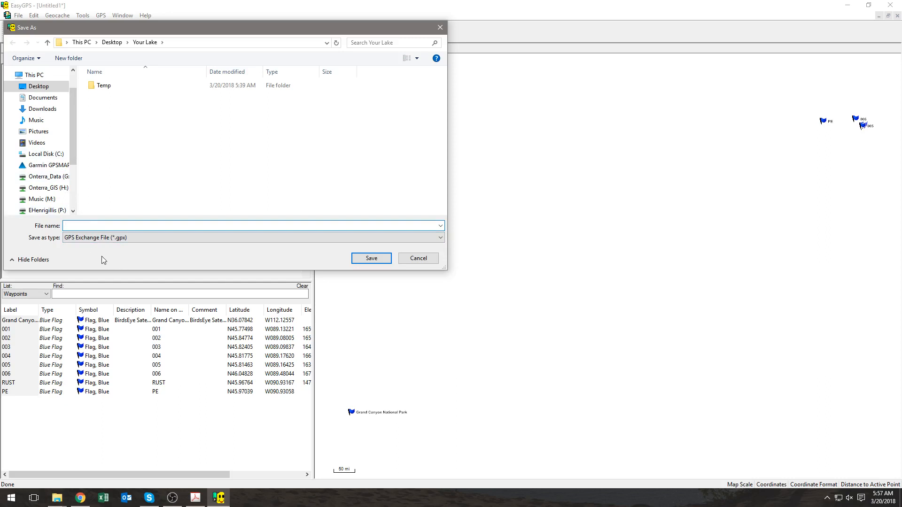
left_click(39, 86)
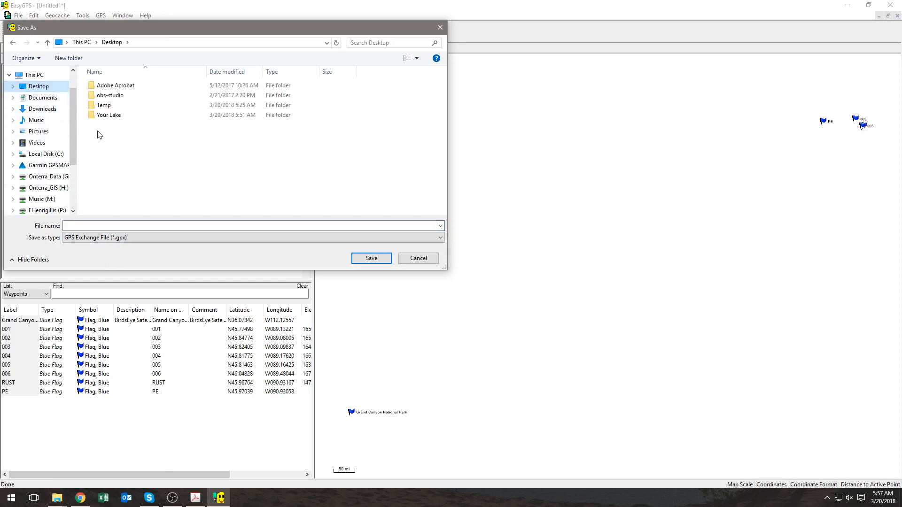
left_click(109, 114)
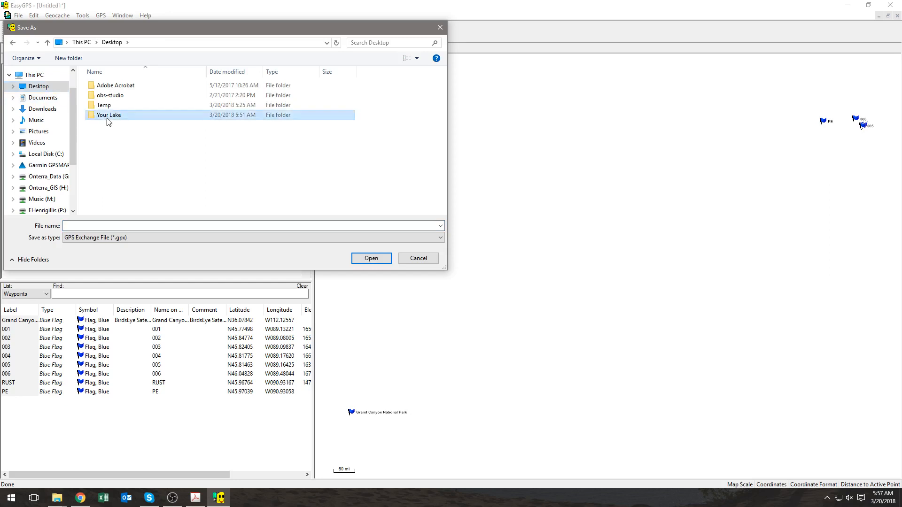
double_click(109, 114)
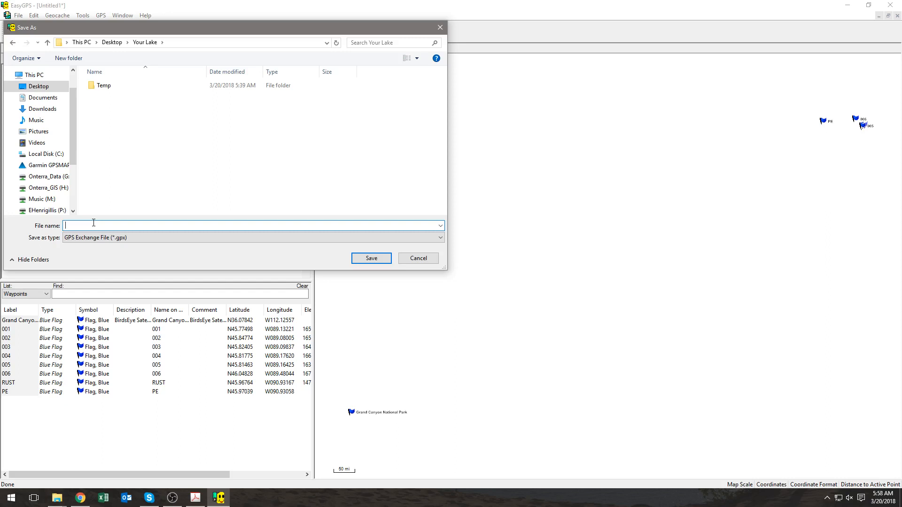
Step: Save the waypoints as LakeName_EWM_Waypoints_2018.gpx in the Your Lake folder
type("L")
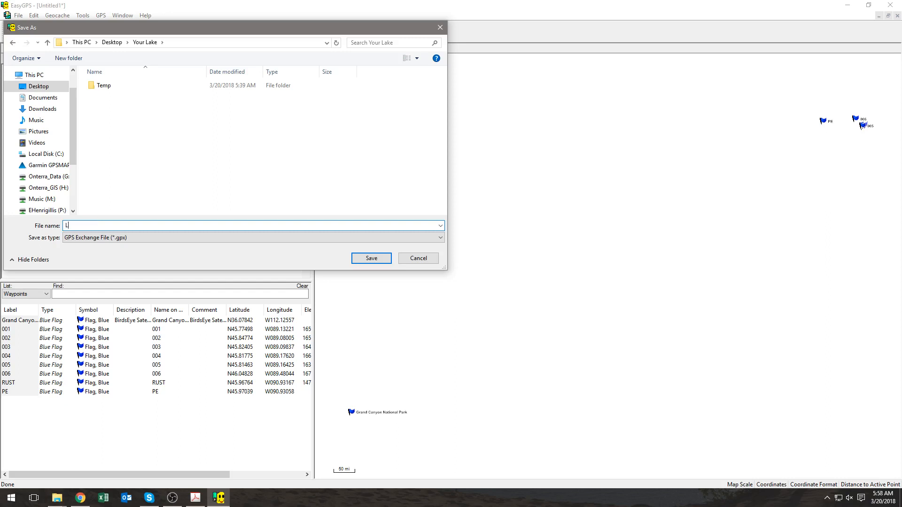
type("akeName_E")
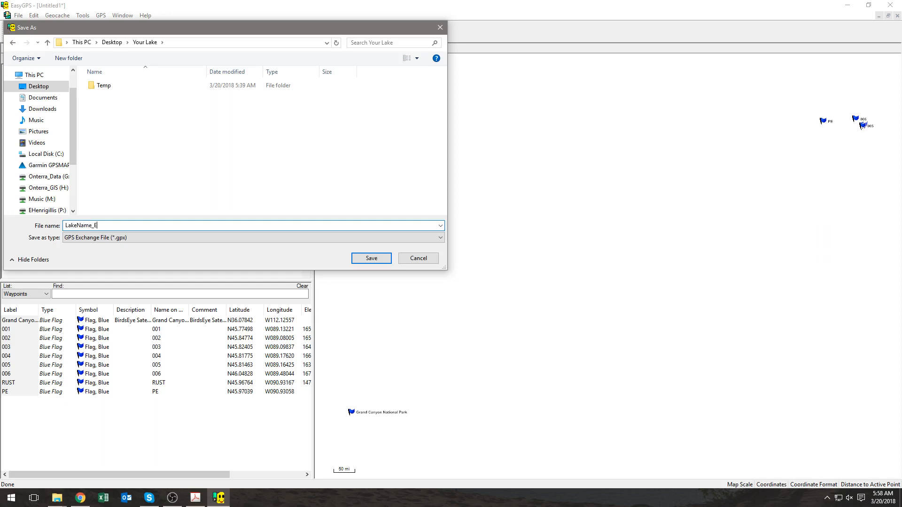
type("WM_Way")
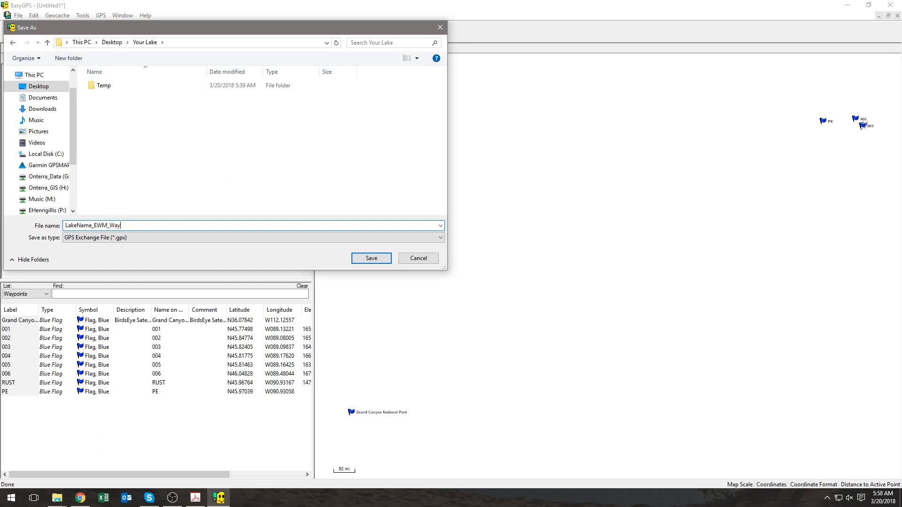
type("points_")
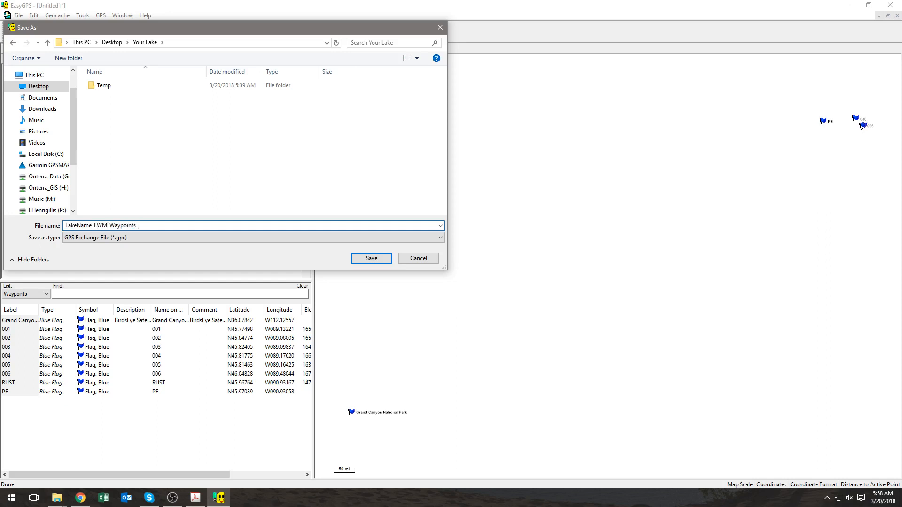
type("2018")
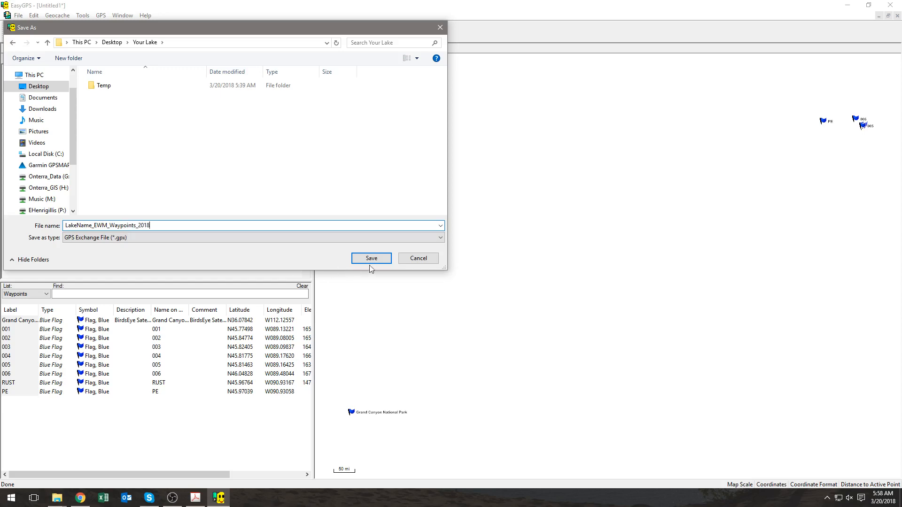
left_click(370, 258)
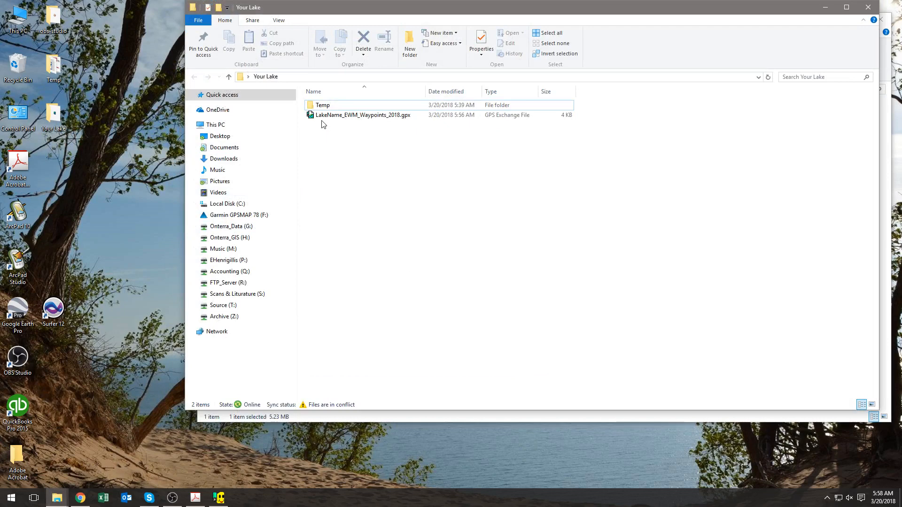
mouse_move(363, 114)
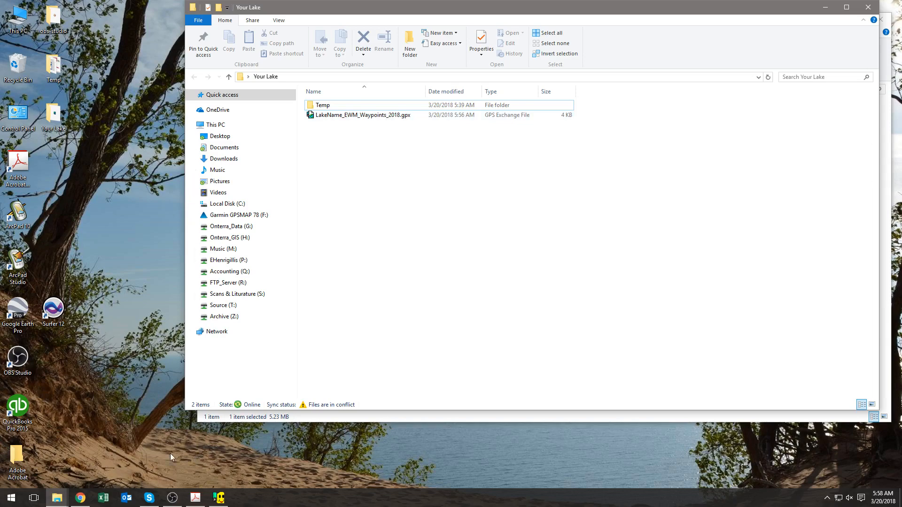
Step: Bring the browser with Gmail back to the front
left_click(80, 498)
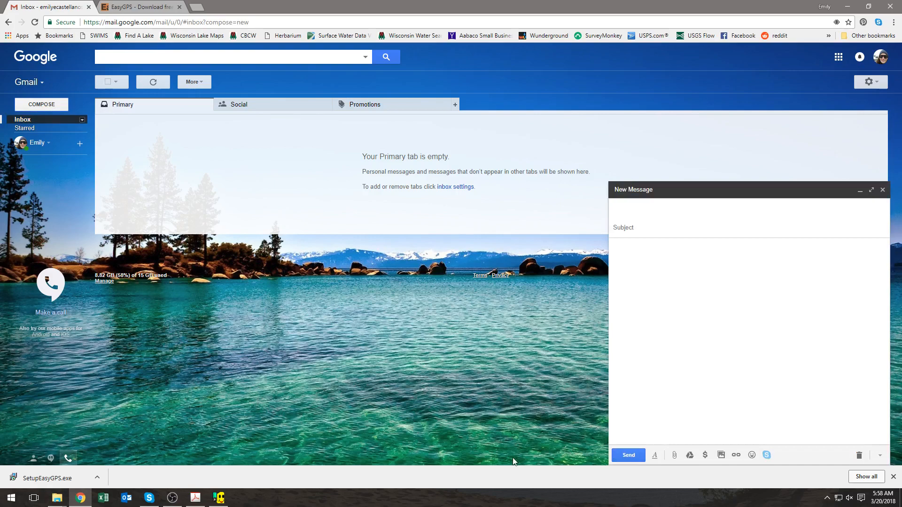
mouse_move(675, 455)
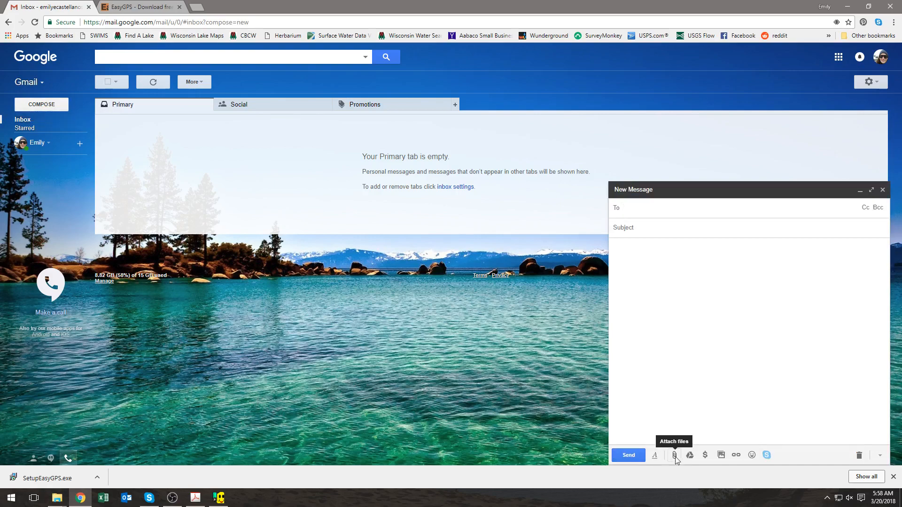
Step: Start attaching a file to the new Gmail message
left_click(673, 455)
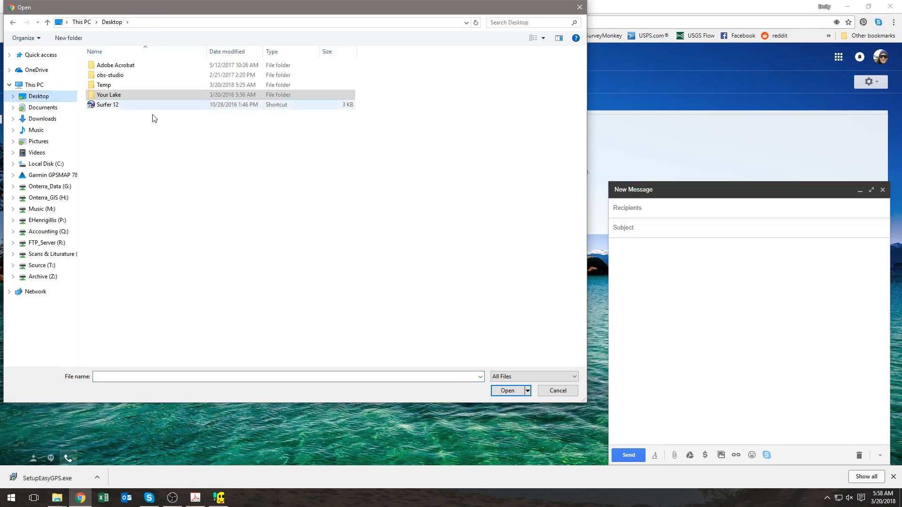
Step: Attach LakeName_EWM_Waypoints_2018.gpx from the Your Lake folder to the message
double_click(109, 94)
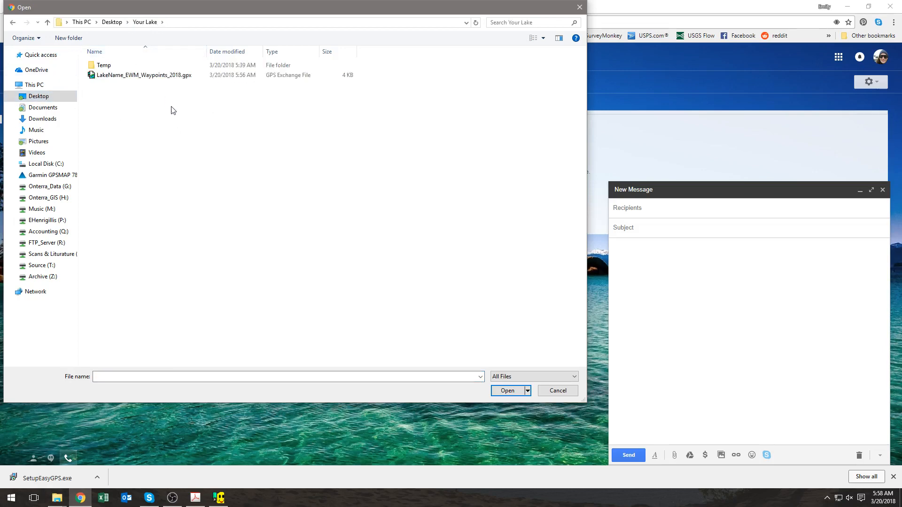
left_click(143, 76)
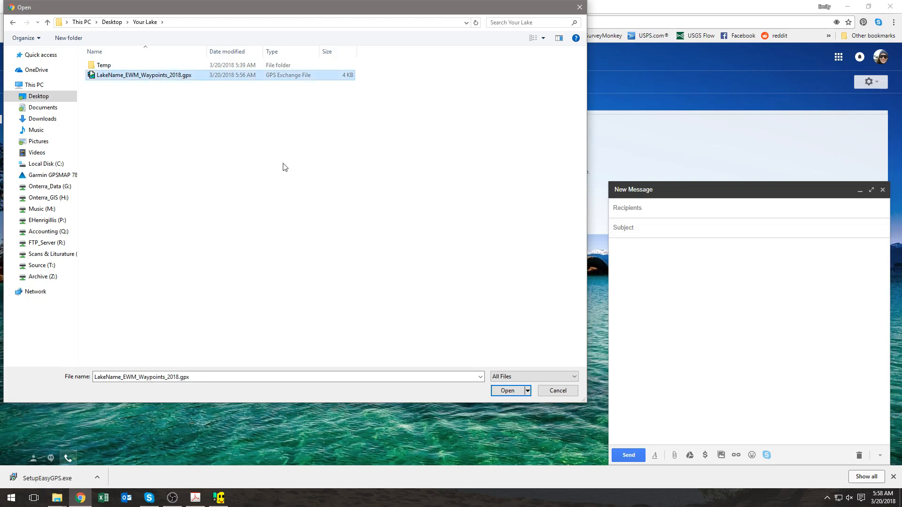
left_click(506, 391)
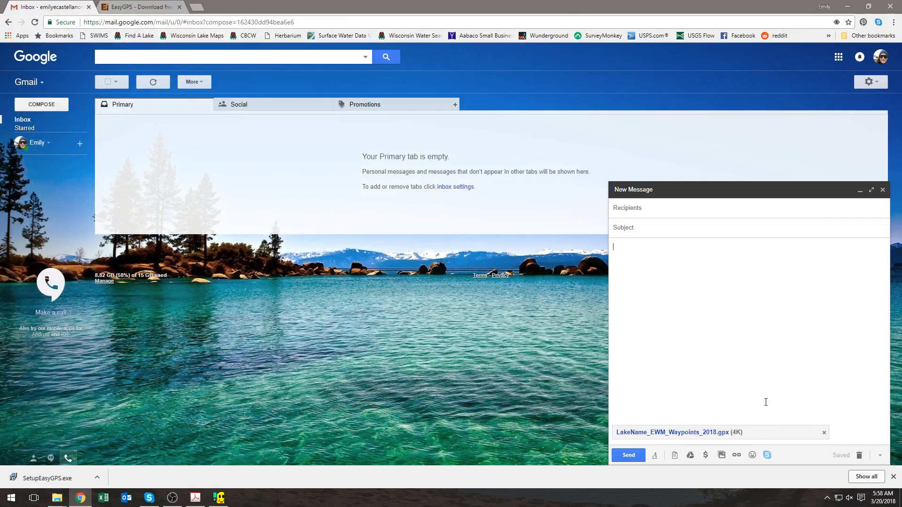
mouse_move(770, 394)
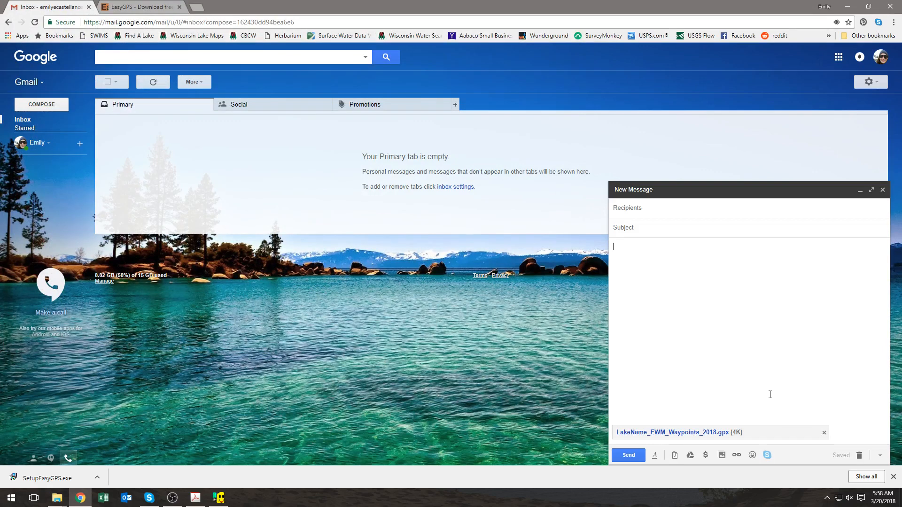